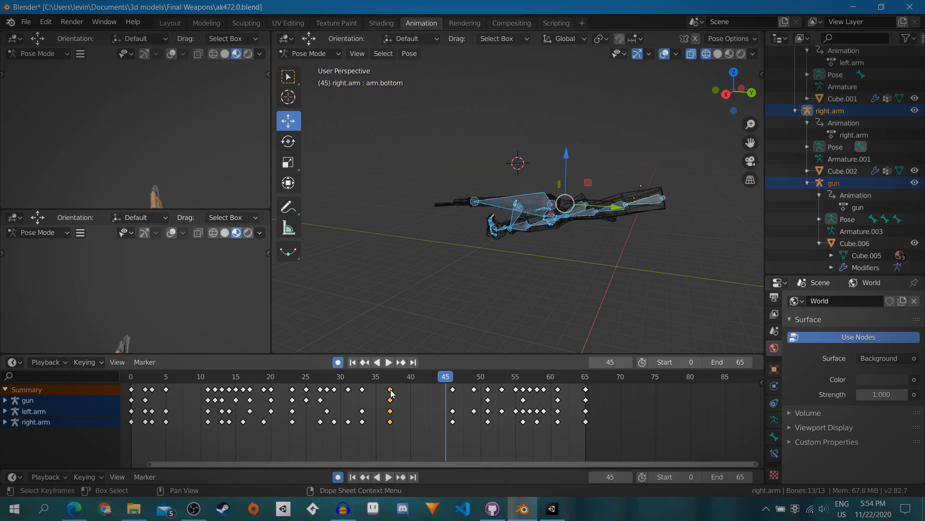
Step: Retime the gun and right.arm keyframes and play back the 65-frame weapon animation
key(ctrl+v)
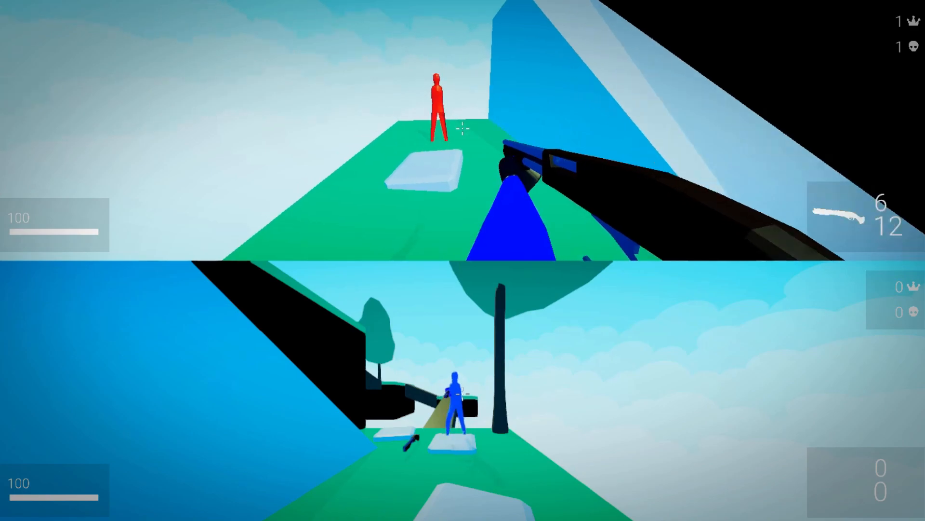
click(463, 130)
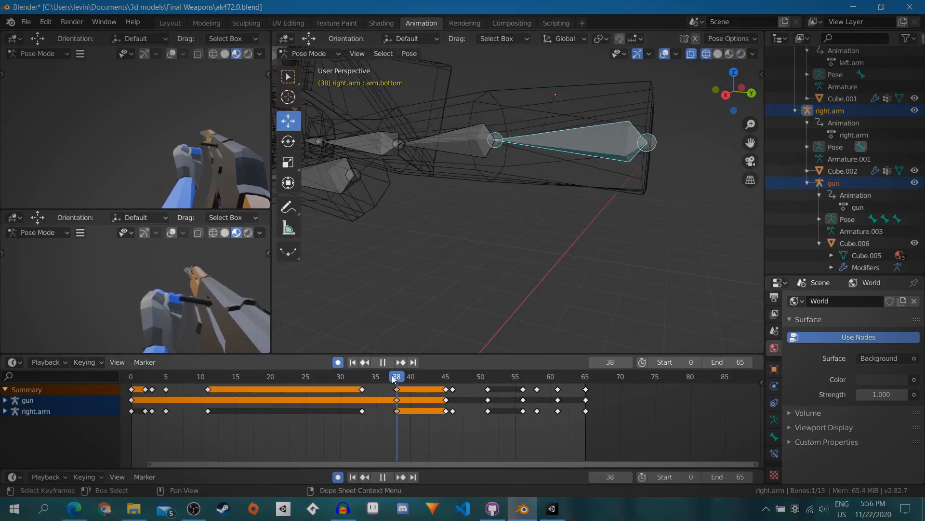
click(327, 376)
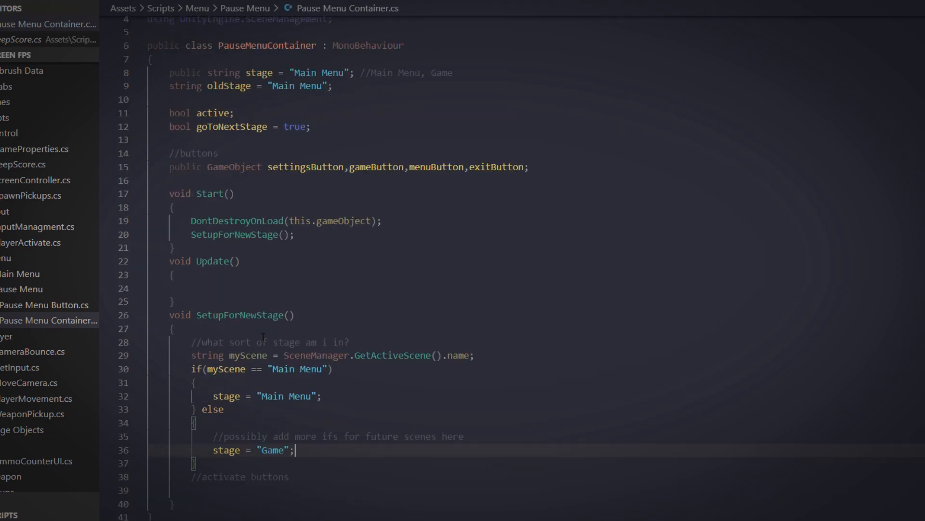
Step: Add an if(stage == "Main Menu") check with a comment about activating the settings and menu buttons
text(if())
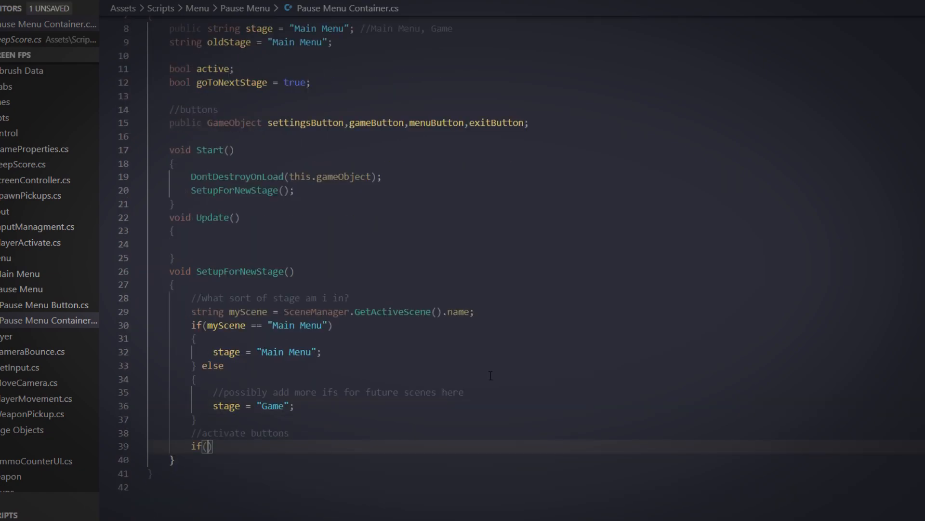
text(stage == "Main Menu")
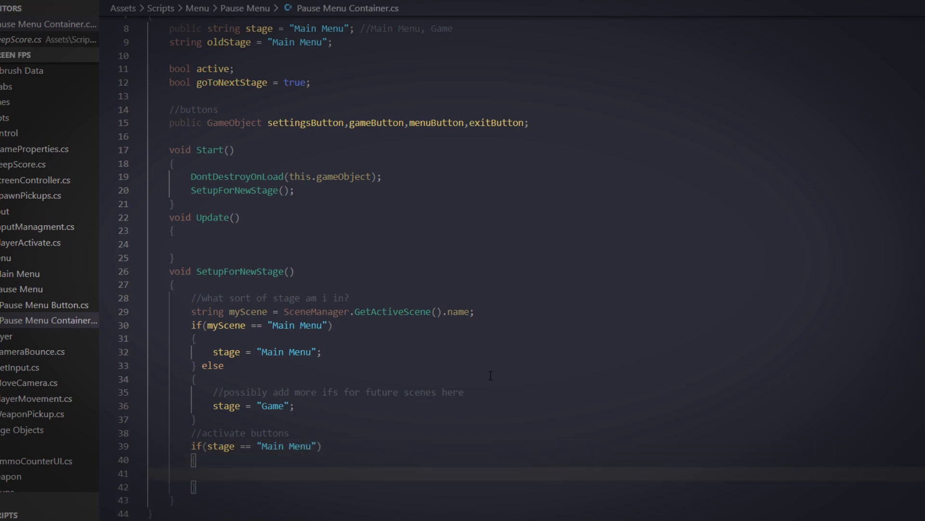
text(//activate settings, menu and e)
text(if(stage == "Game)
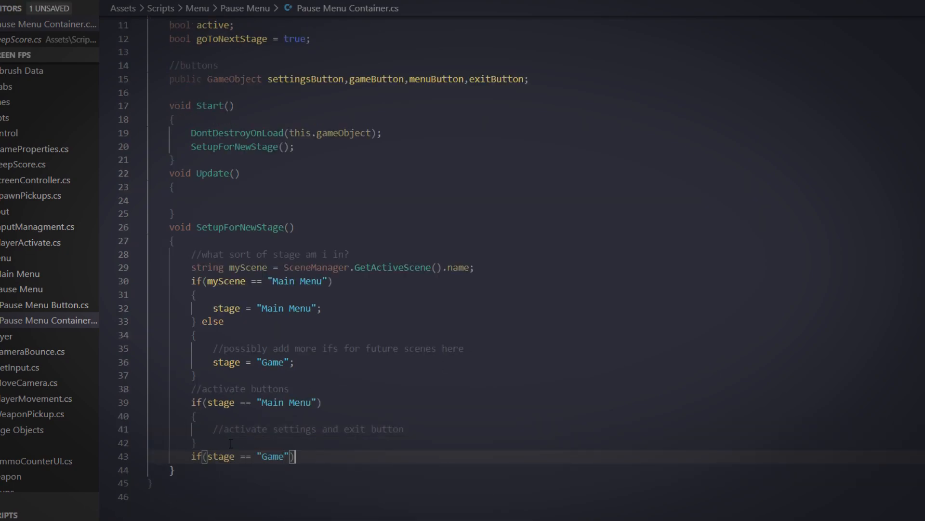
text(//activate settings and menu button, game button in the fu)
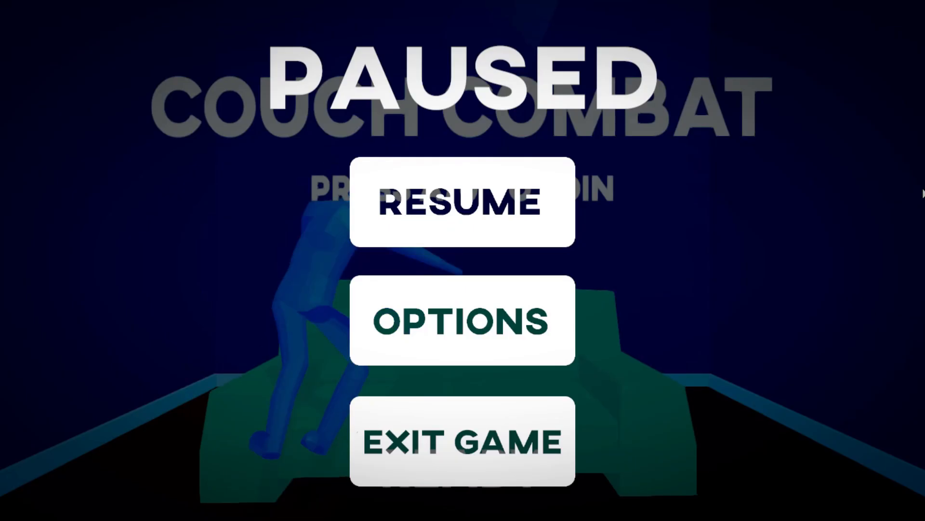
Step: Resume the paused match, pause it again with Escape and enter the settings menu
click(462, 202)
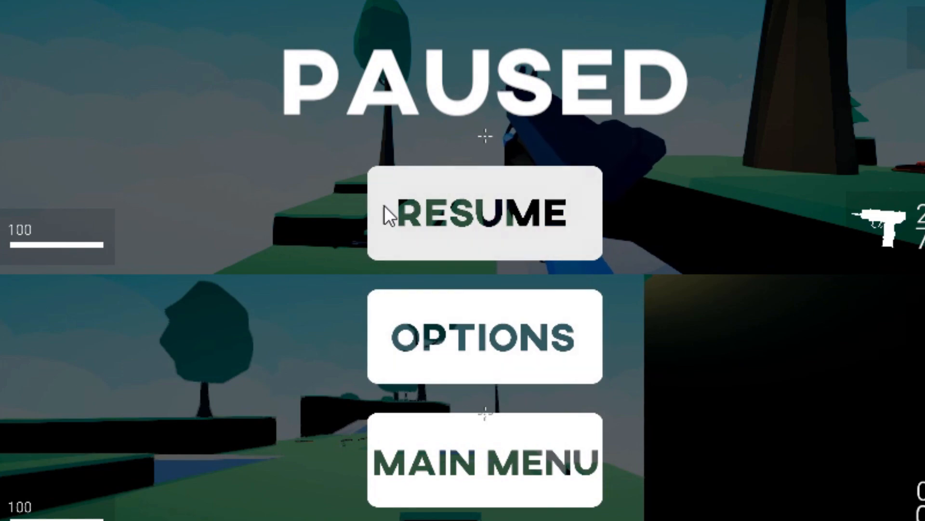
click(484, 214)
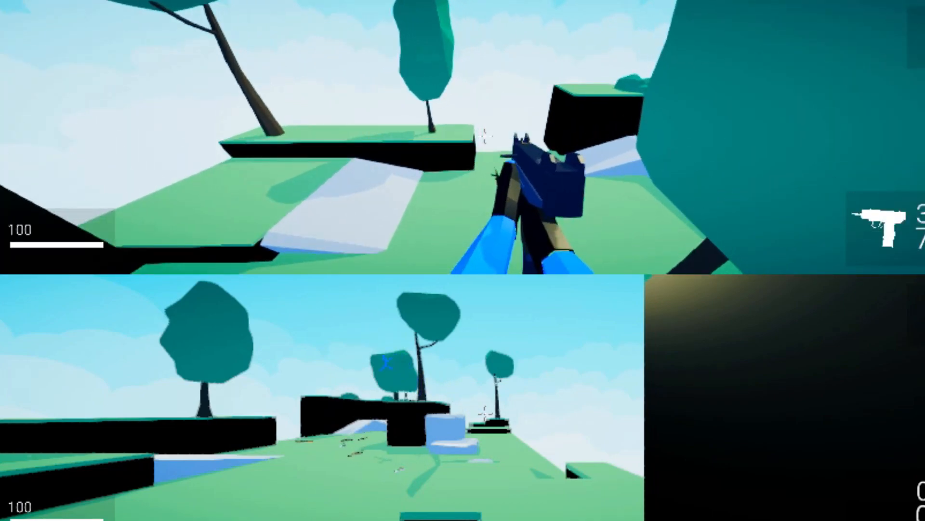
key(Escape)
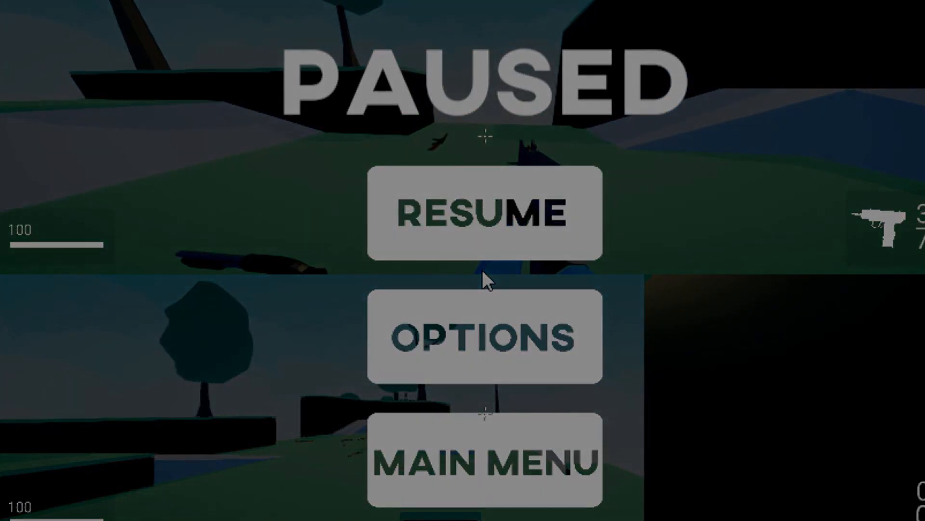
click(485, 335)
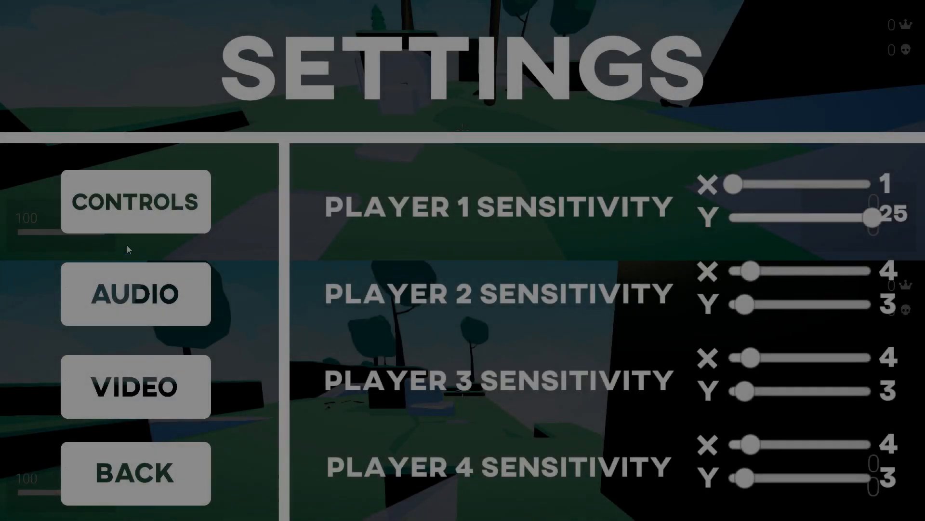
Step: Back out of settings, resume the match and fire player one's weapon
click(135, 472)
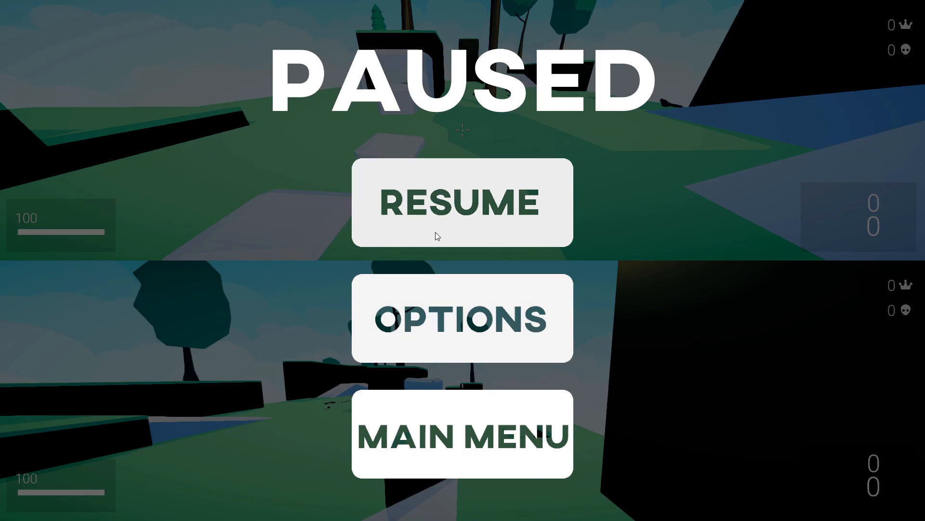
click(461, 201)
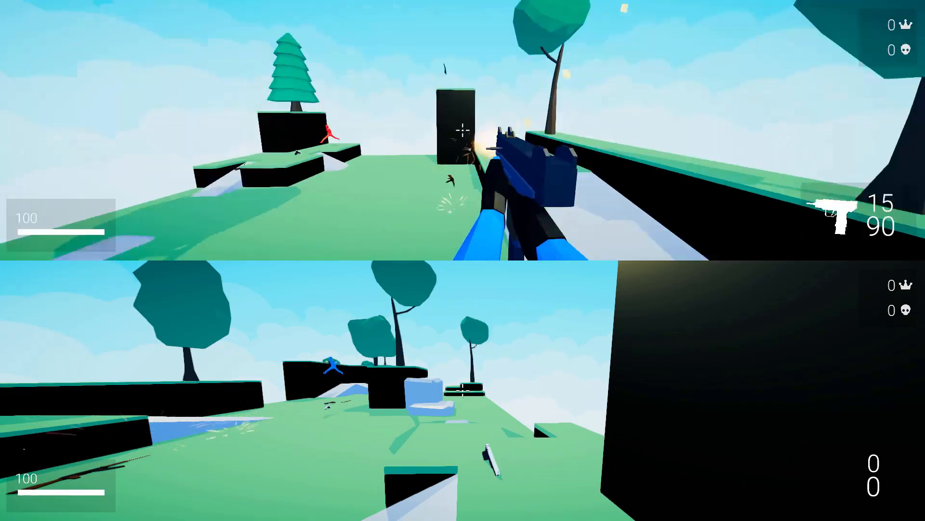
click(462, 131)
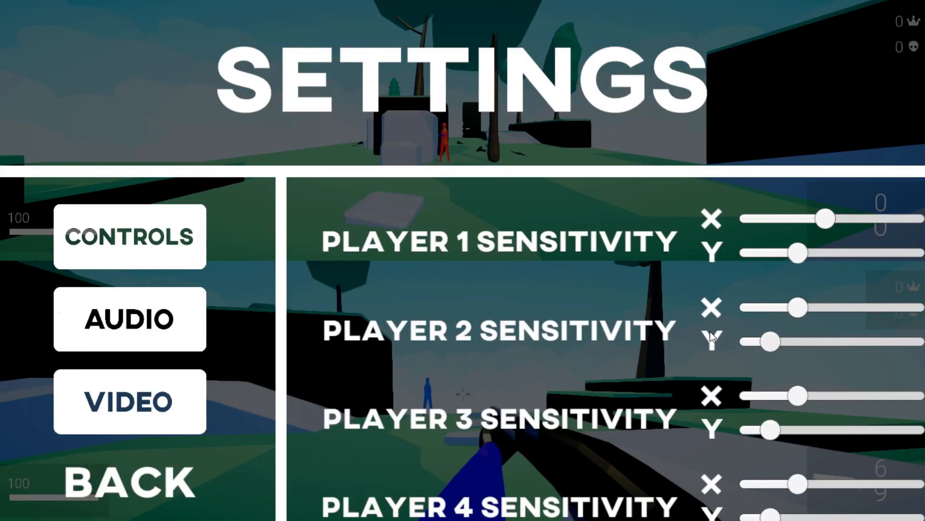
Step: Drag the Player 2 Sensitivity X slider lower and back out of the options menu
drag(785, 307, 785, 306)
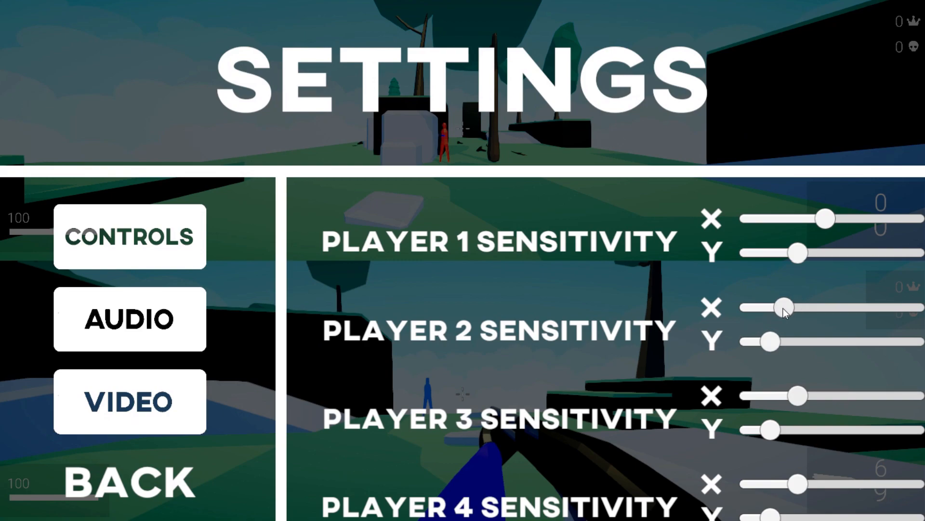
click(125, 478)
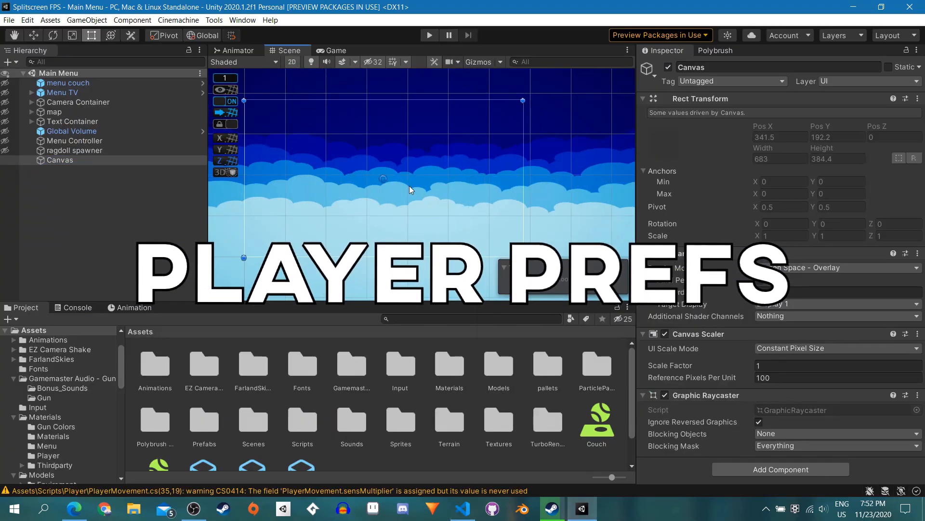
Step: Work on the settings script so slider values persist via PlayerPrefs
right_click(68, 160)
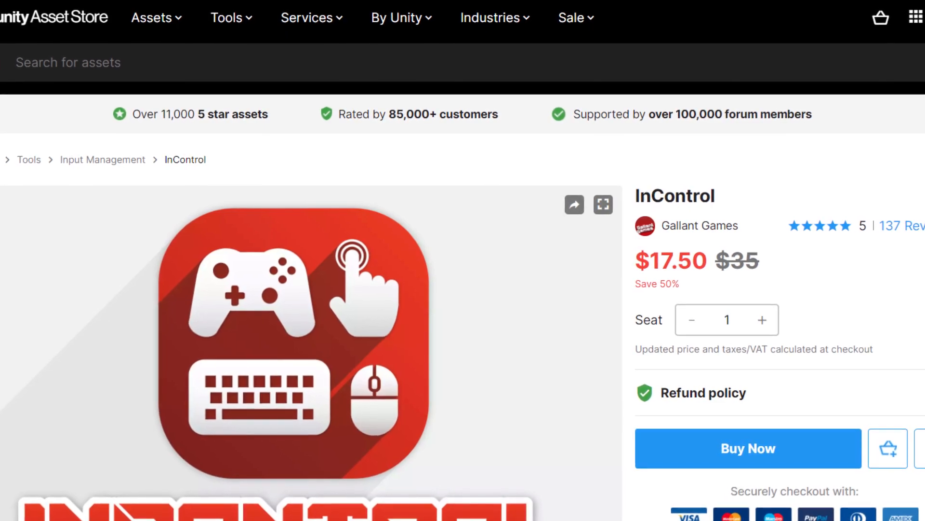
Step: Scroll through the InControl store listing to look it over
scroll(down, 3)
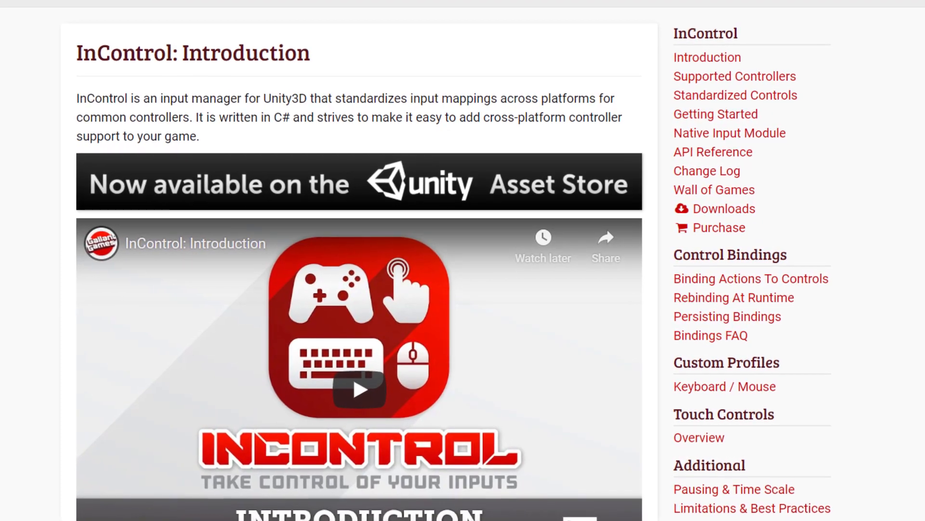
scroll(up, 3)
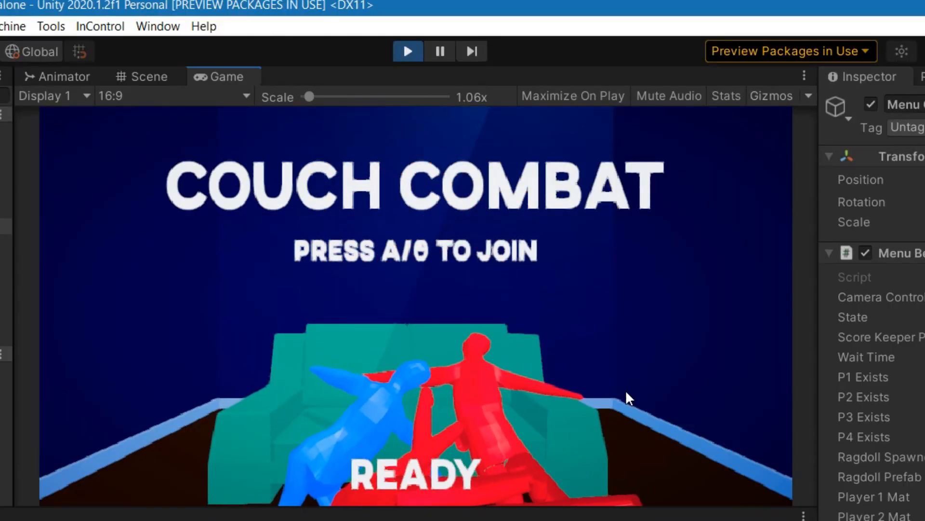
Step: Focus the running Couch Combat join screen to test controller drop-in
click(408, 51)
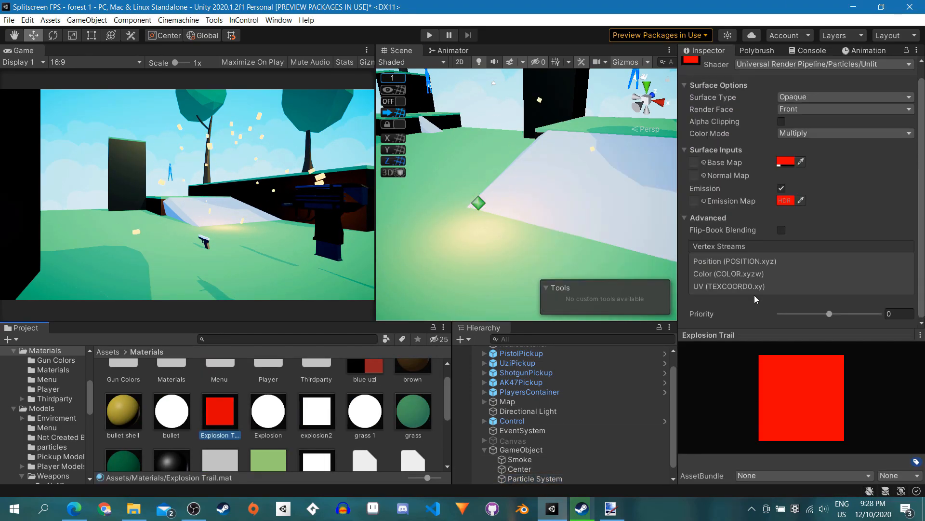
Step: Select the explosion Particle System to show its Velocity over Lifetime settings
click(534, 478)
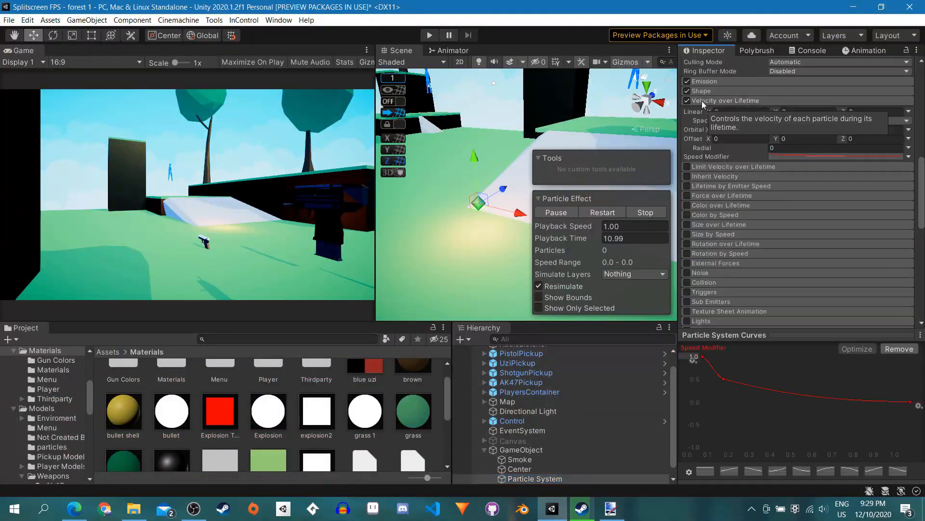